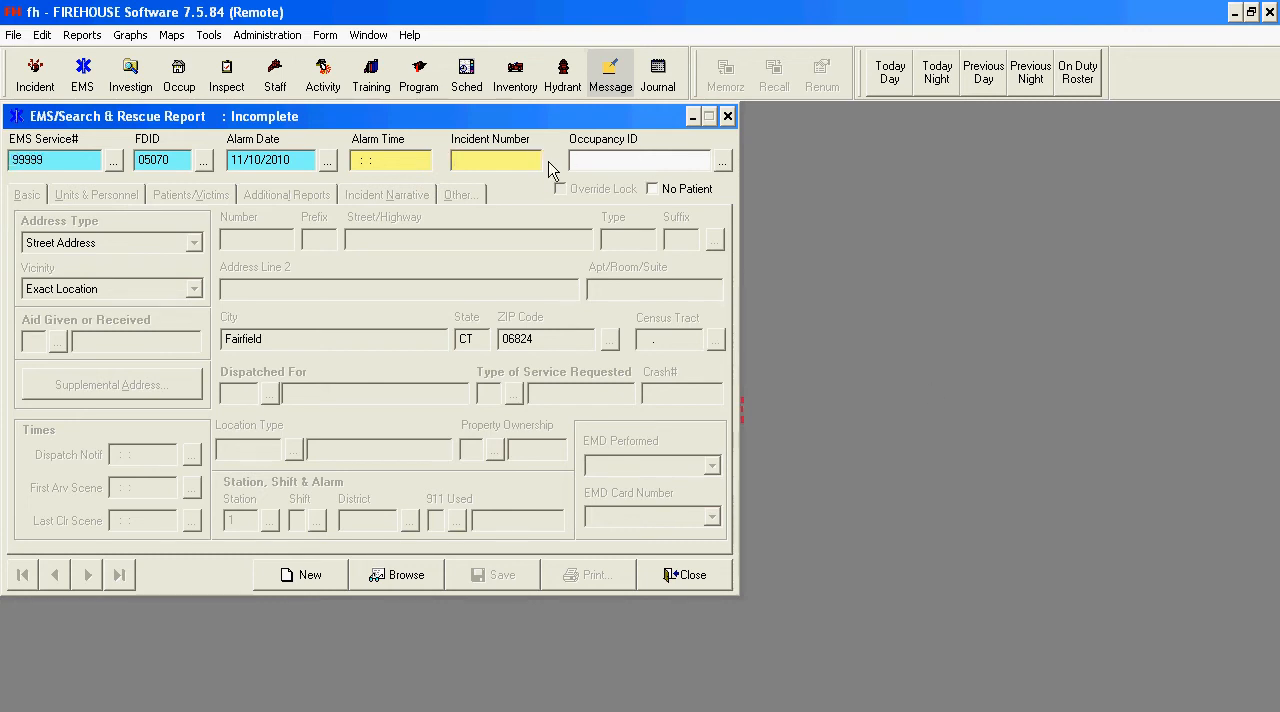
type("8888888")
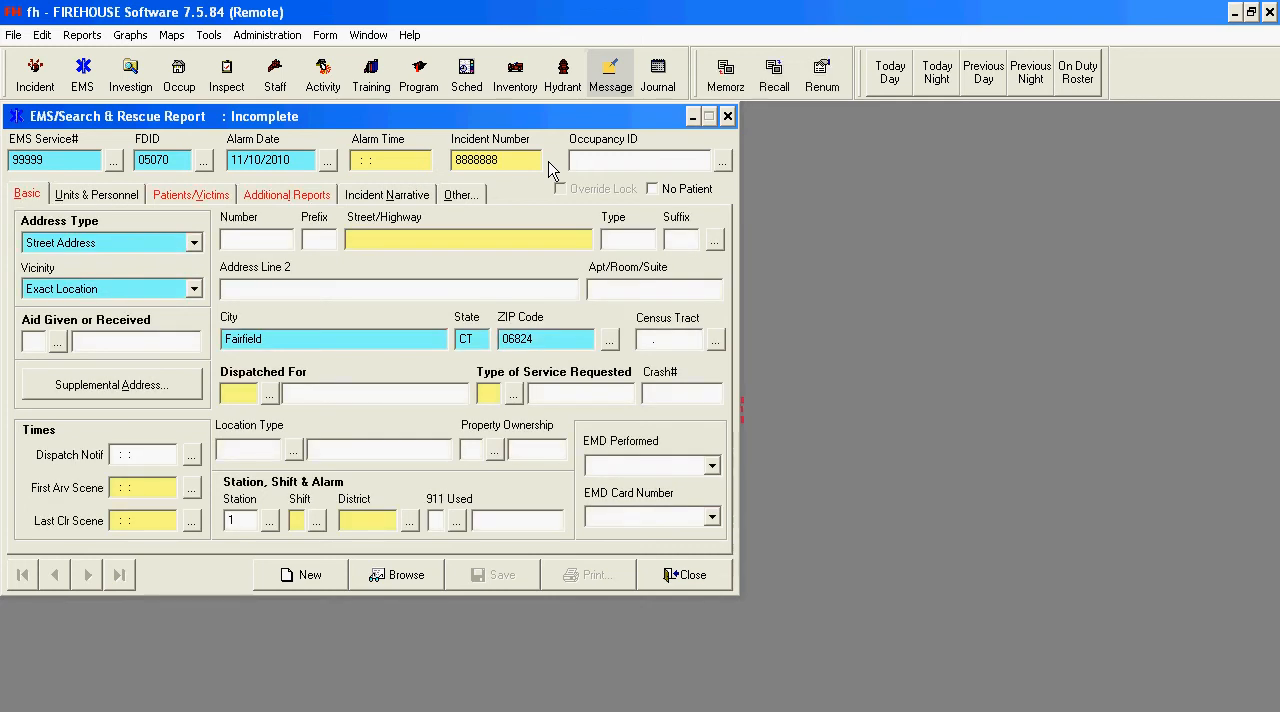
left_click(190, 194)
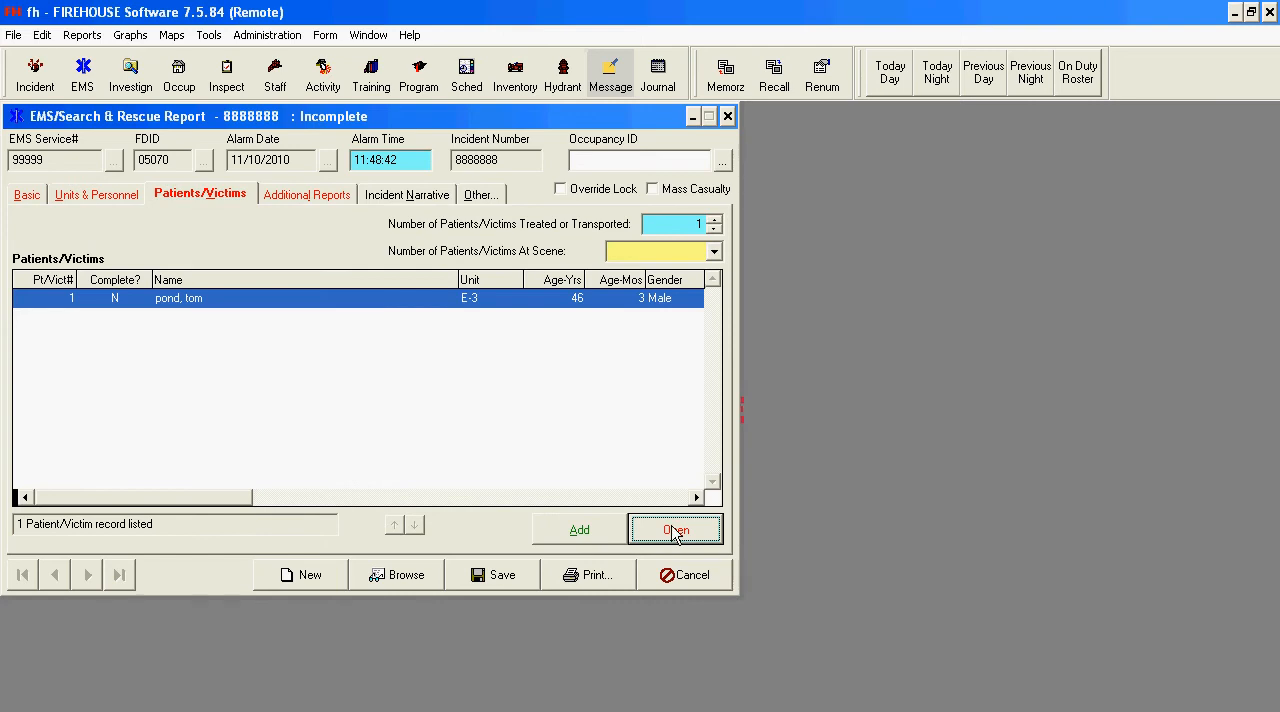
left_click(676, 528)
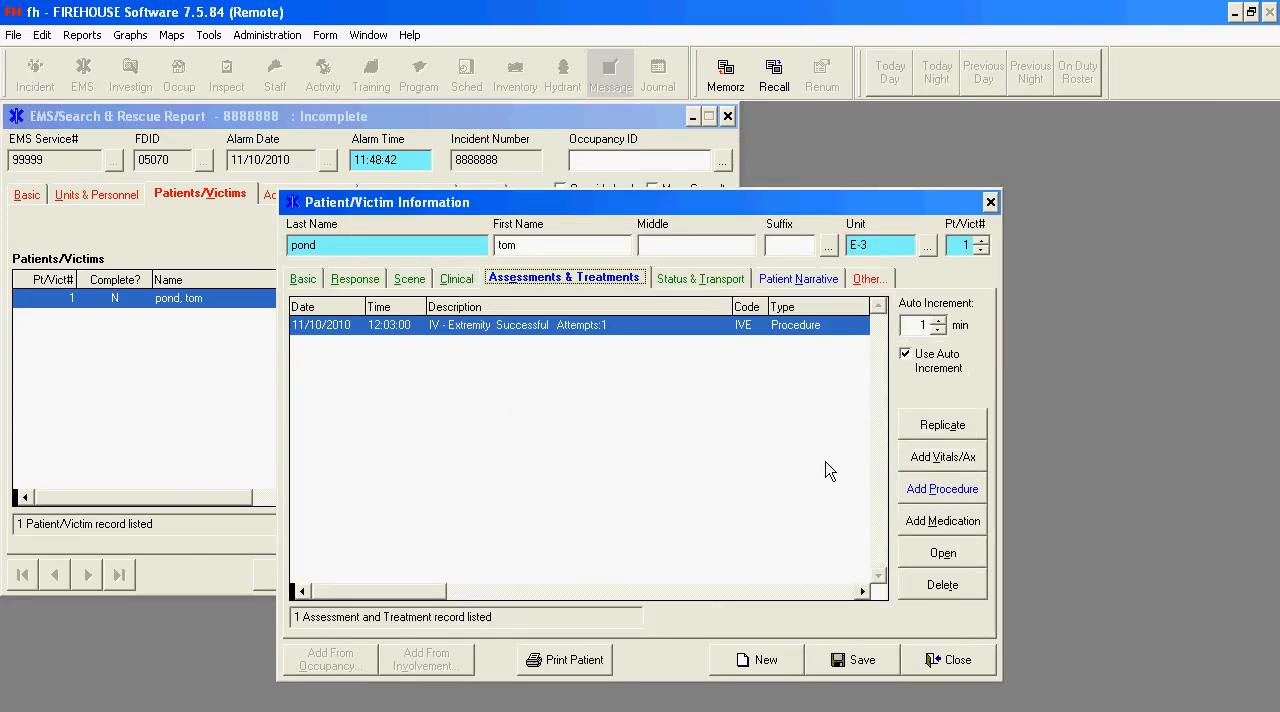
Show the IV - Extremity procedure's user fields with IV Fluid NS as Normal Saline
left_click(940, 488)
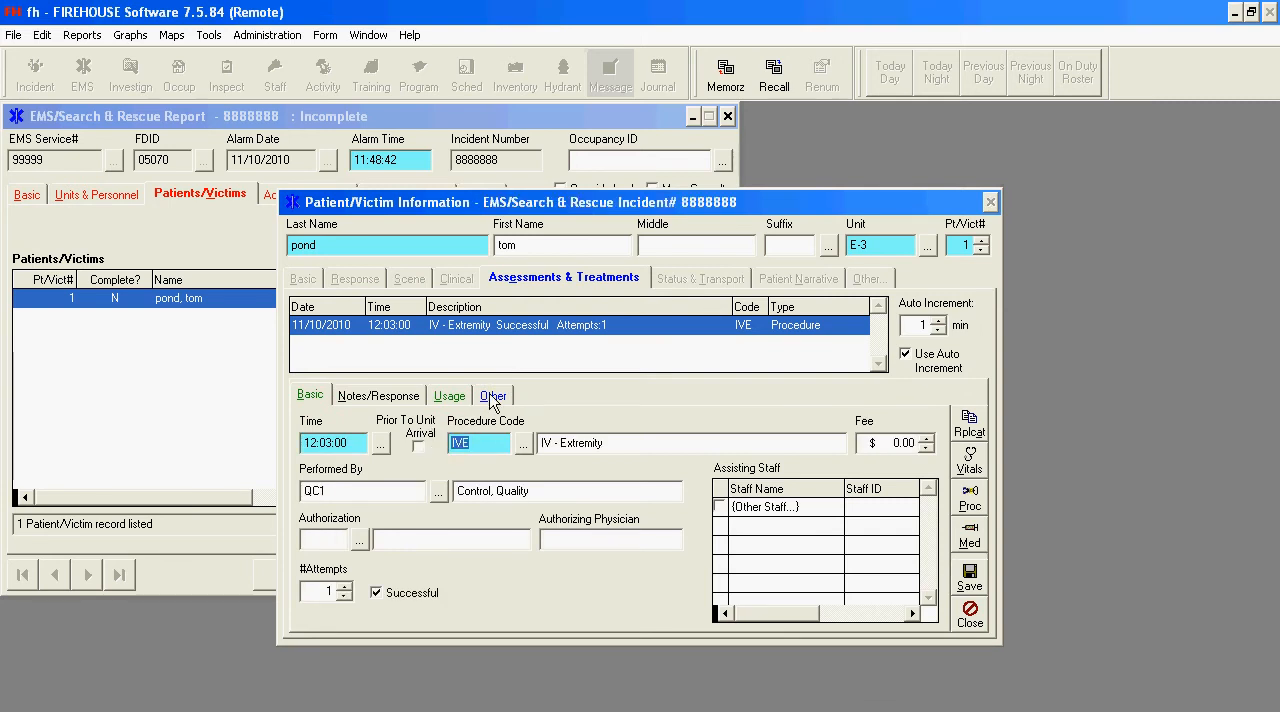
left_click(494, 396)
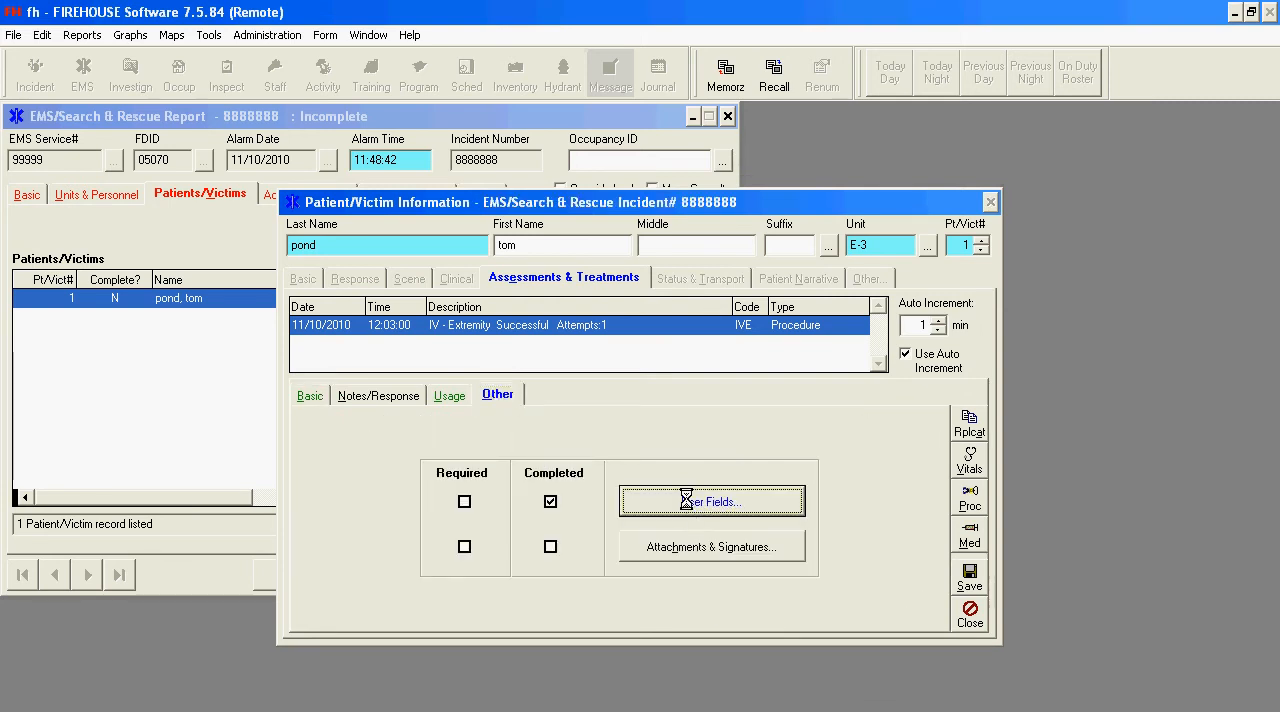
left_click(712, 500)
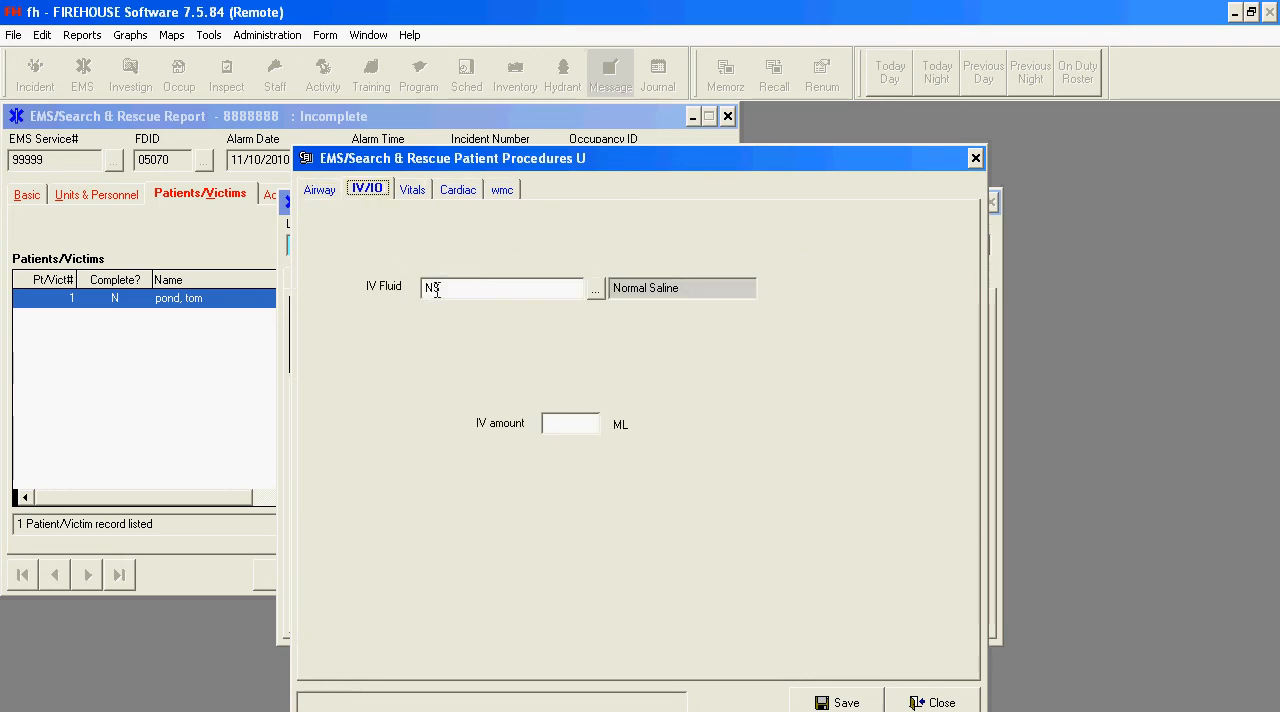
mouse_move(800, 530)
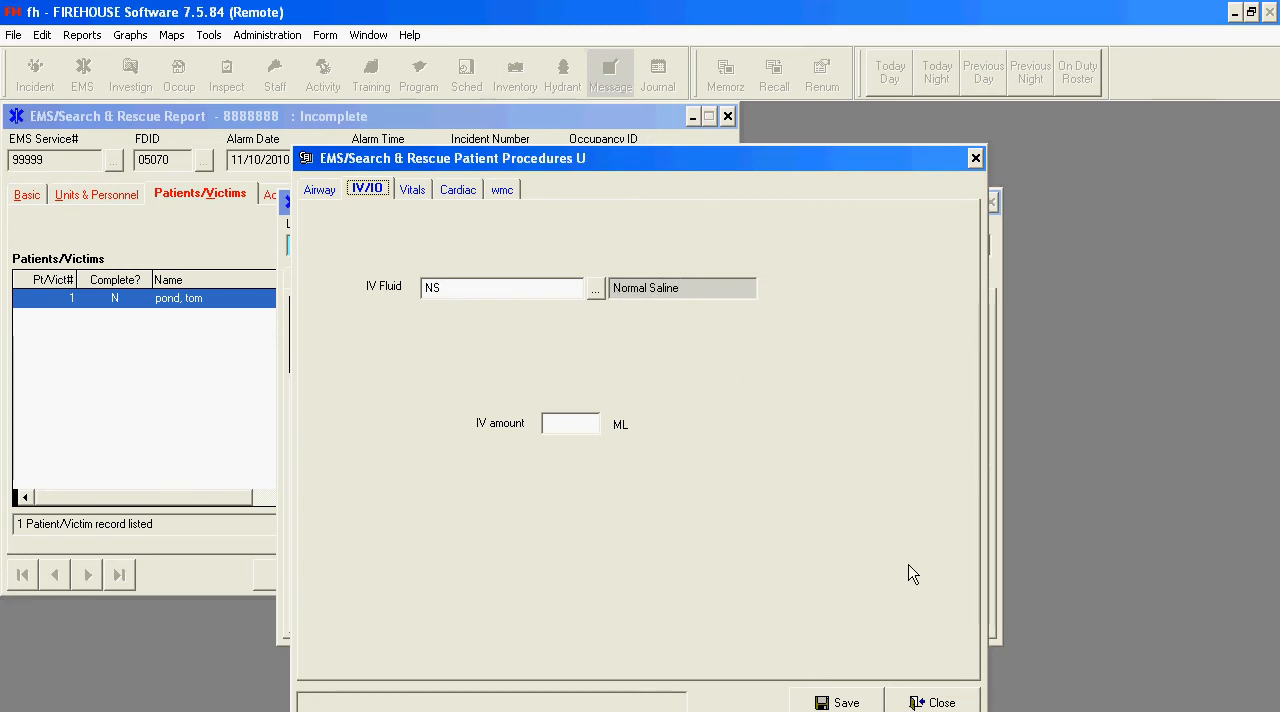
mouse_move(896, 560)
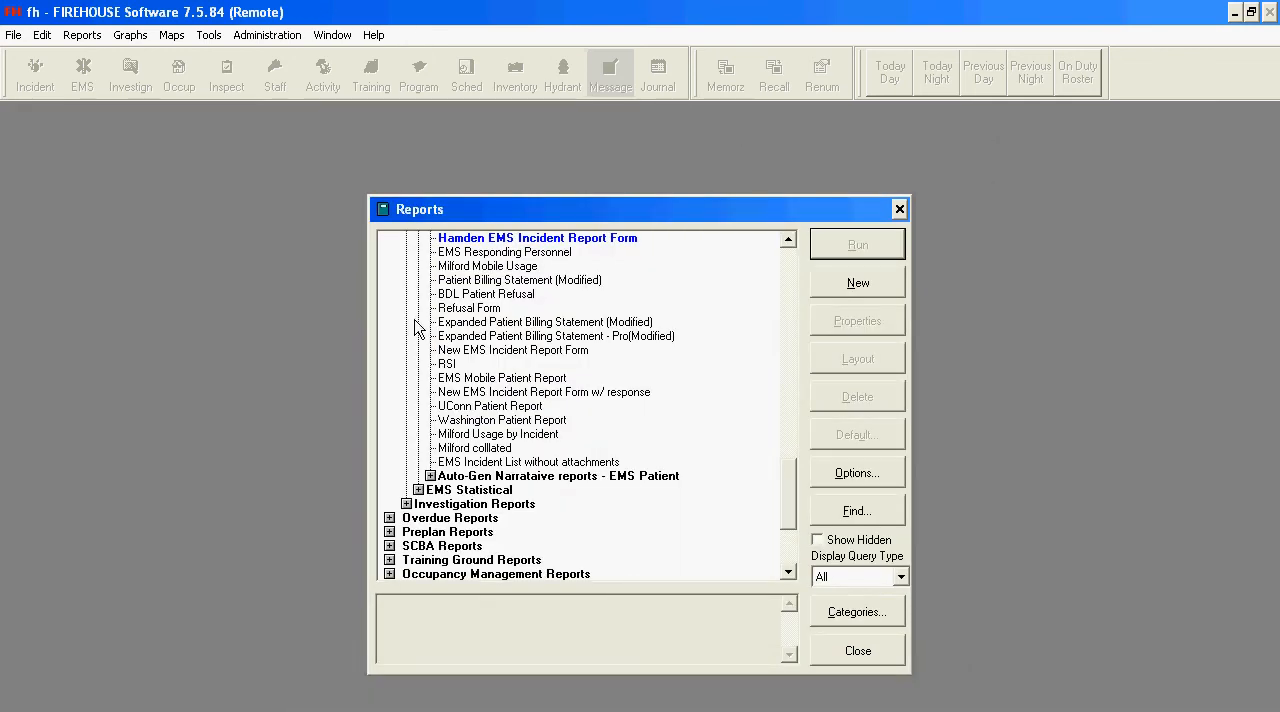
mouse_move(472, 392)
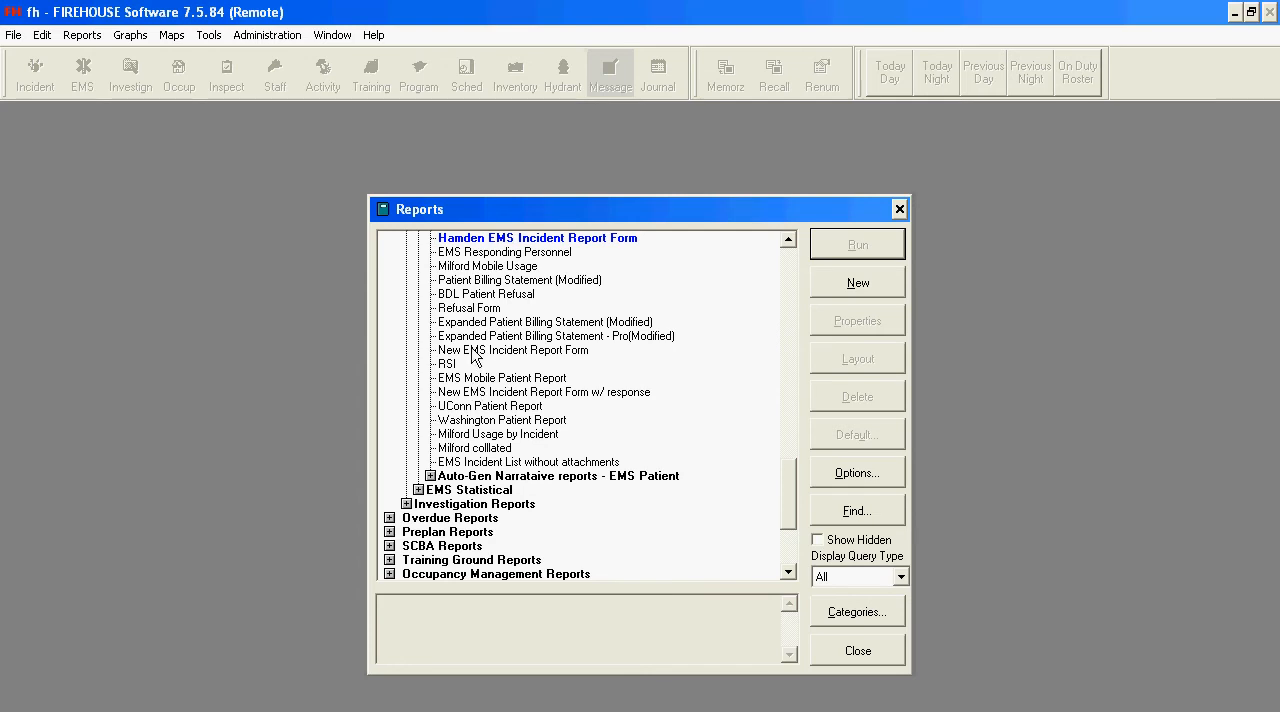
Bring the New EMS Incident Report Form into the Report Designer
left_click(512, 350)
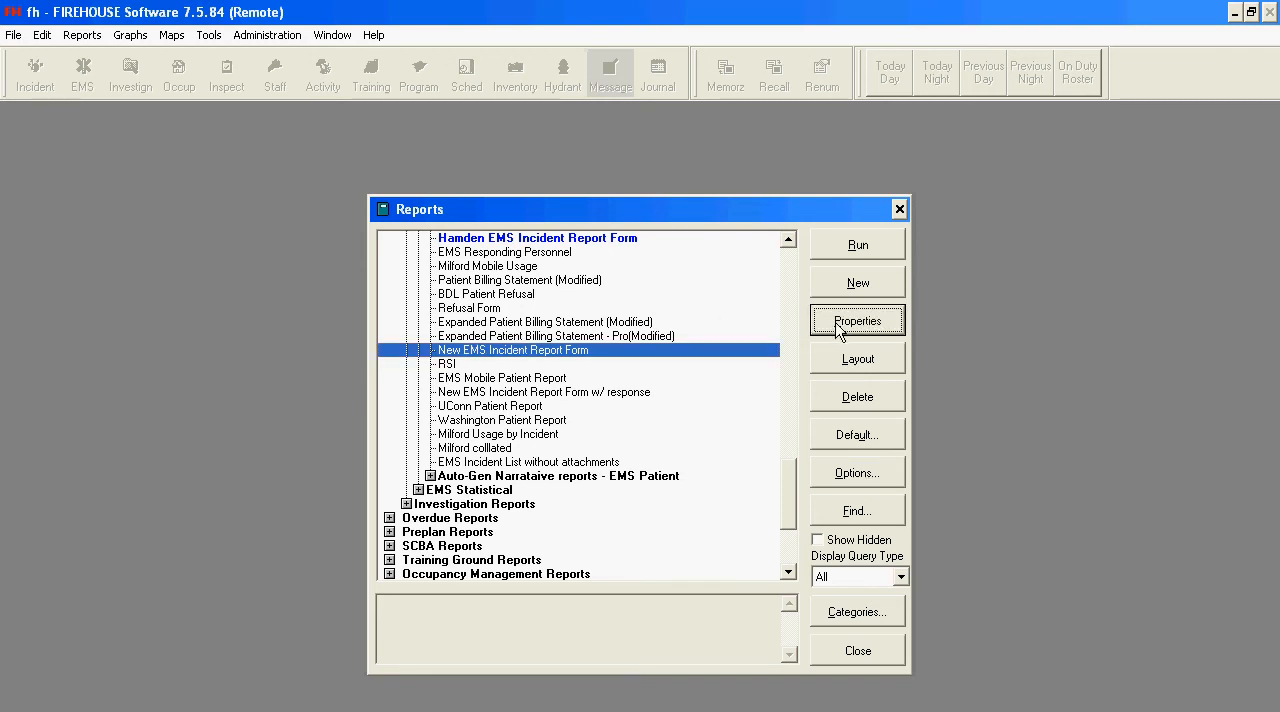
left_click(856, 320)
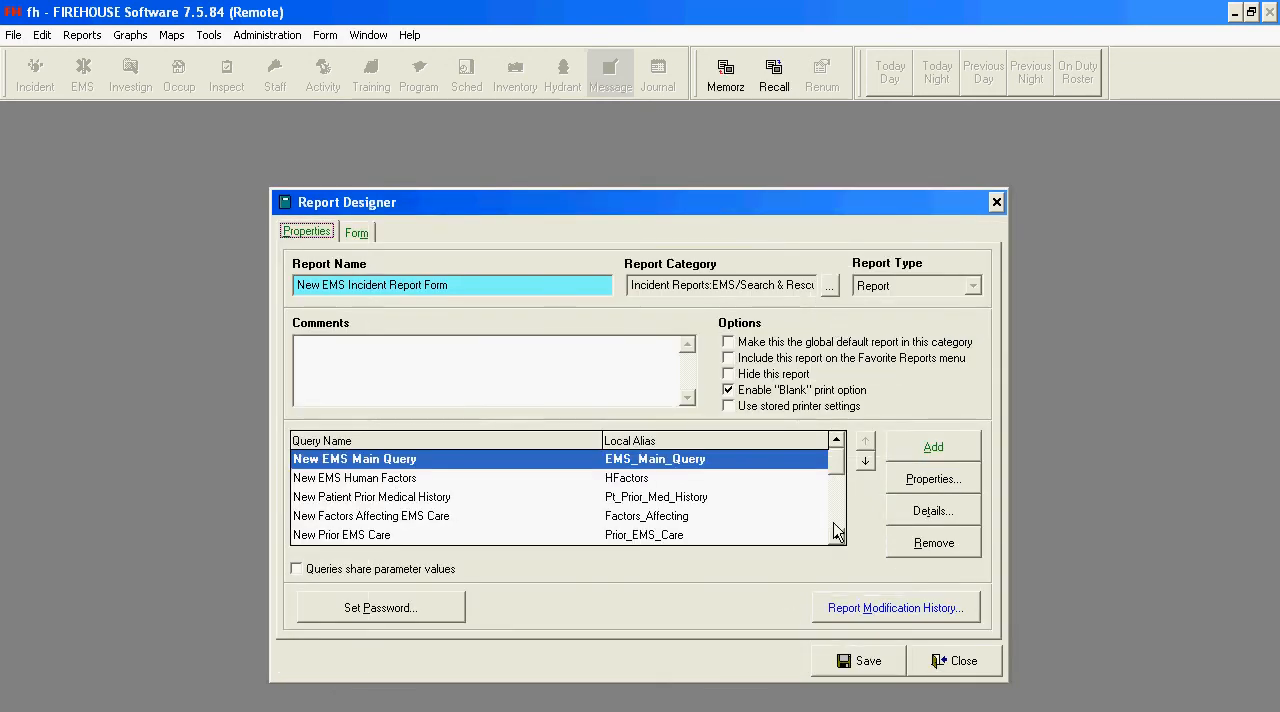
Bring the New Procedures Performed query into the Query Designer
left_click(836, 536)
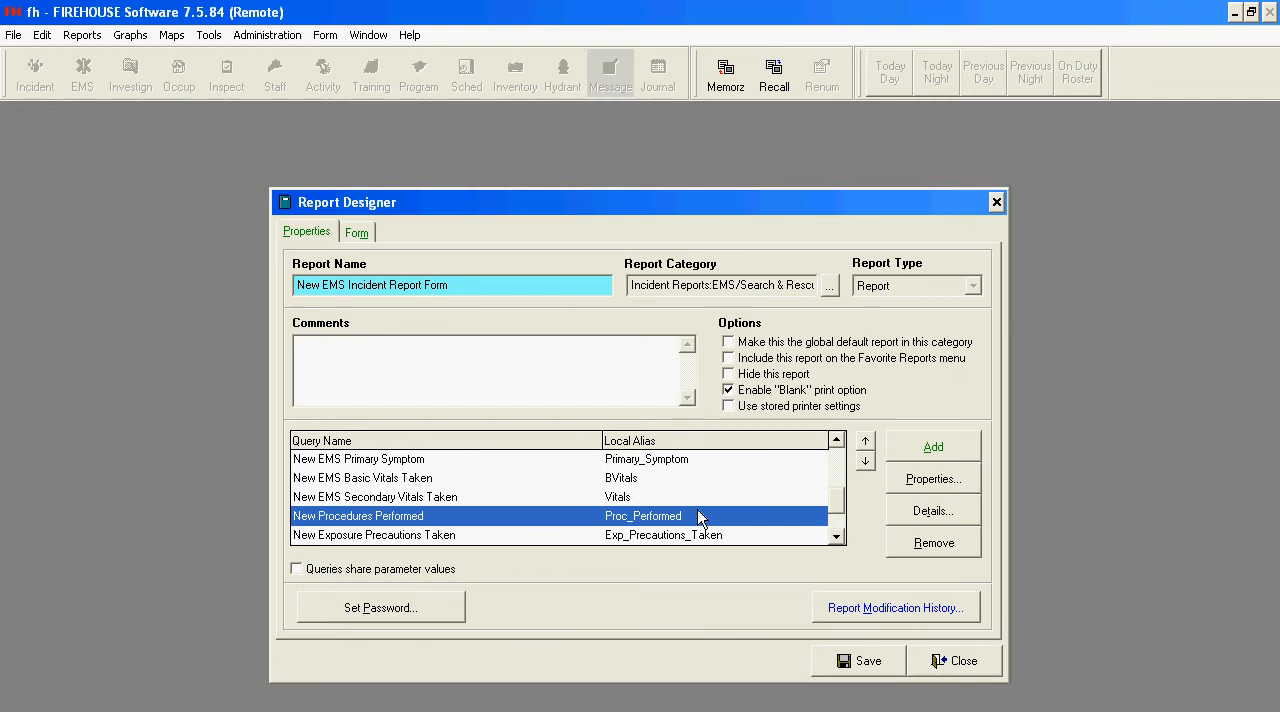
mouse_move(904, 478)
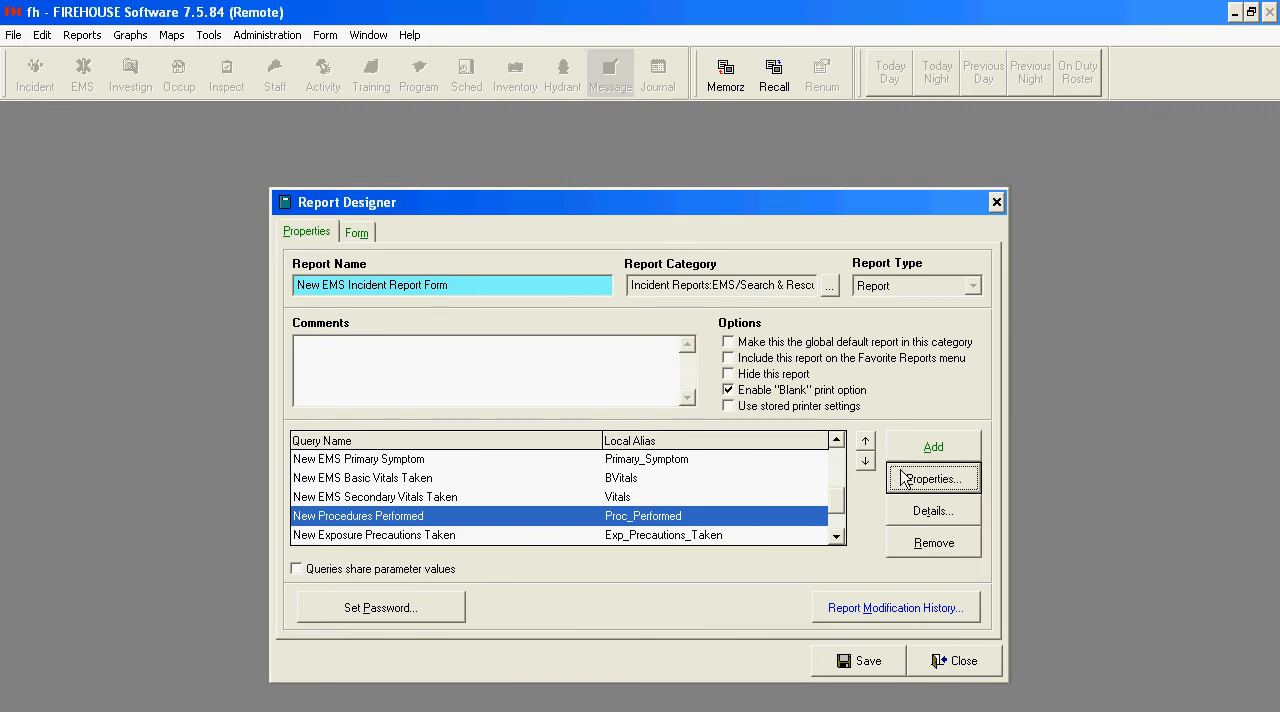
left_click(932, 478)
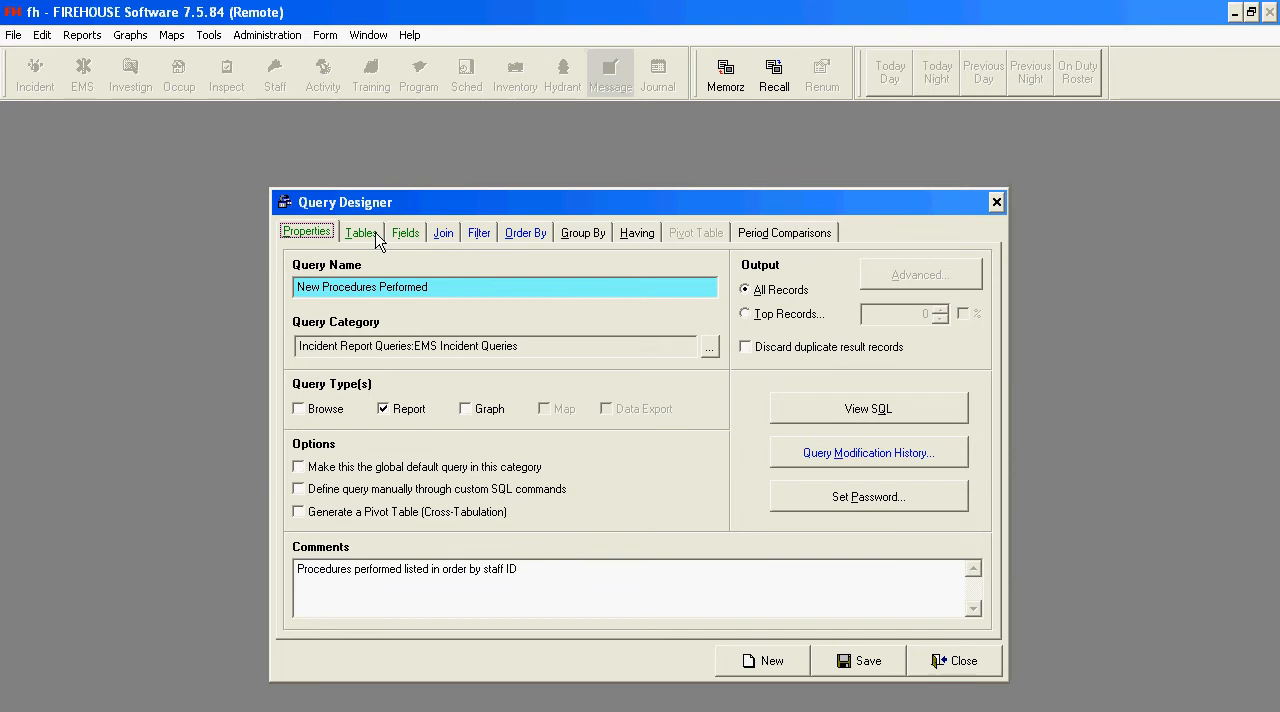
Add the Ems_prus table to the query, left-joined to Ems_proc on Proc_id
left_click(360, 232)
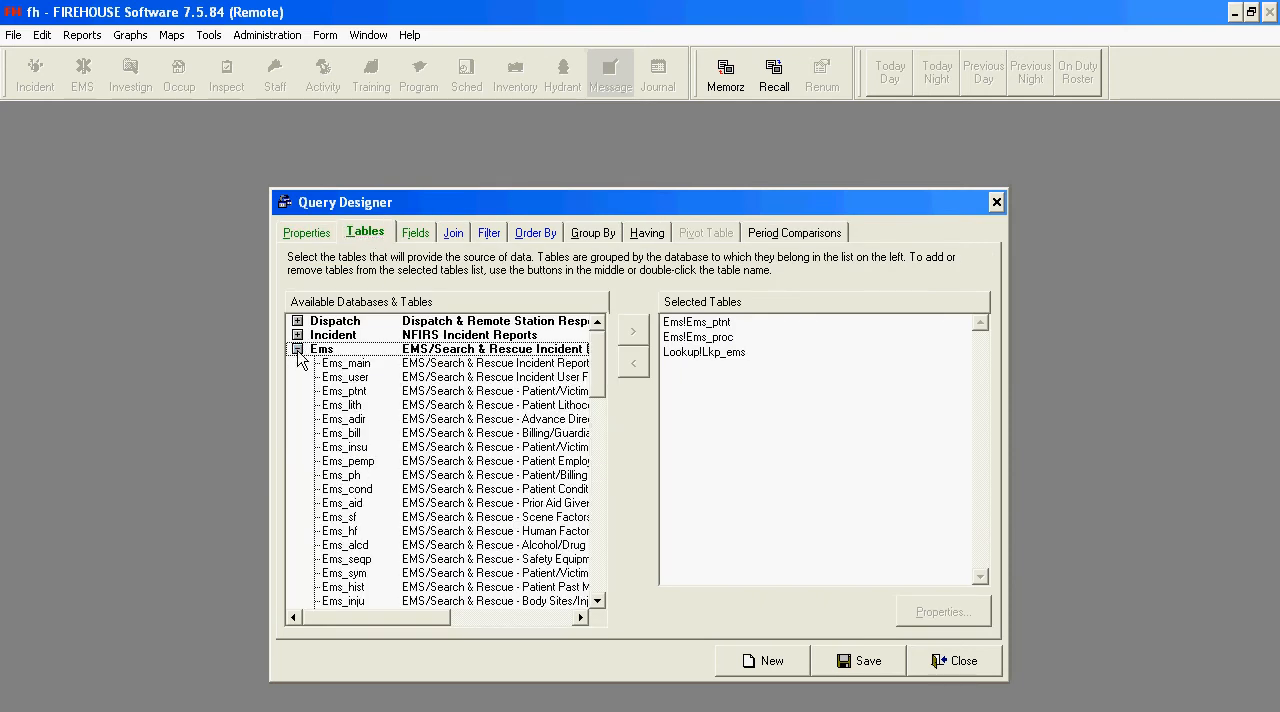
scroll("down", 3)
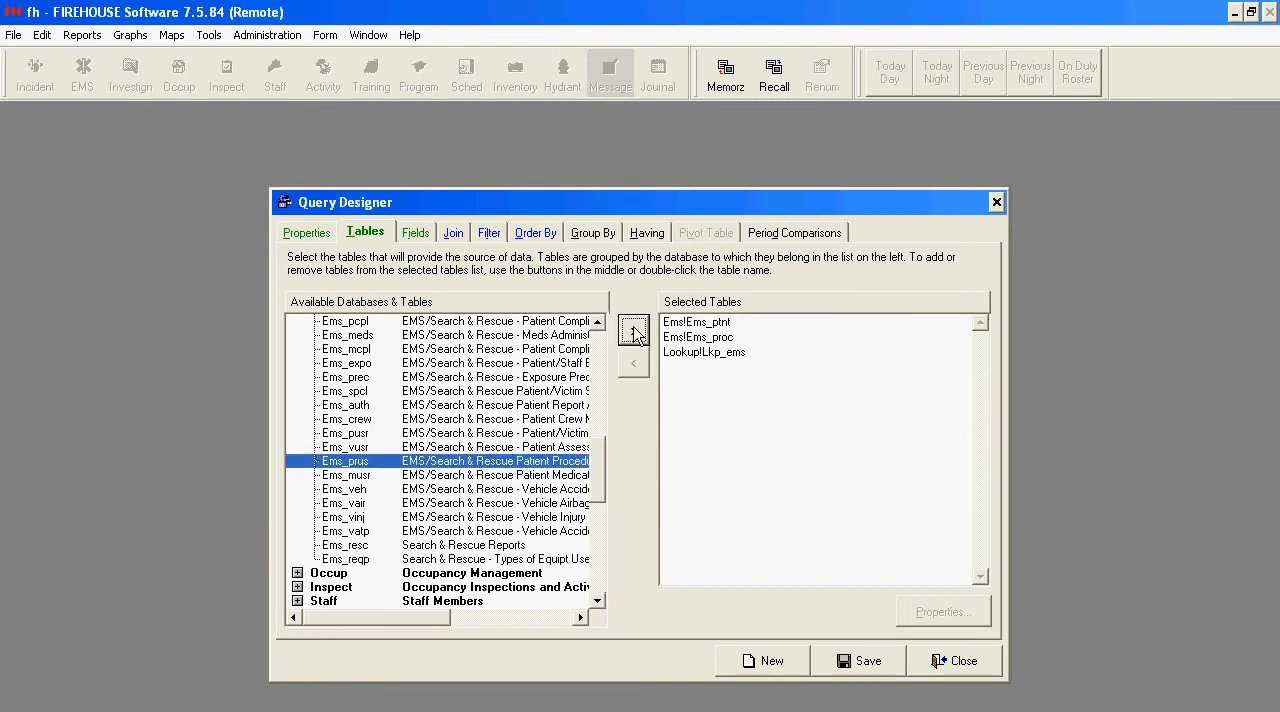
left_click(632, 332)
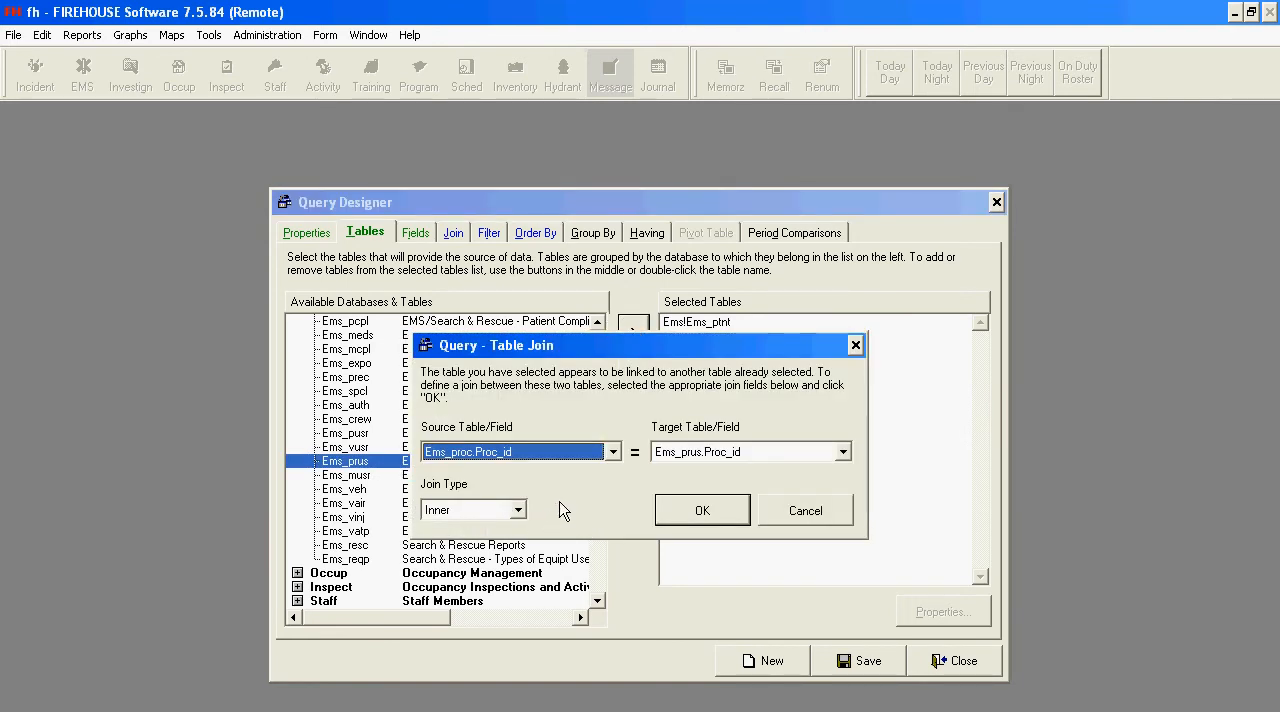
mouse_move(536, 496)
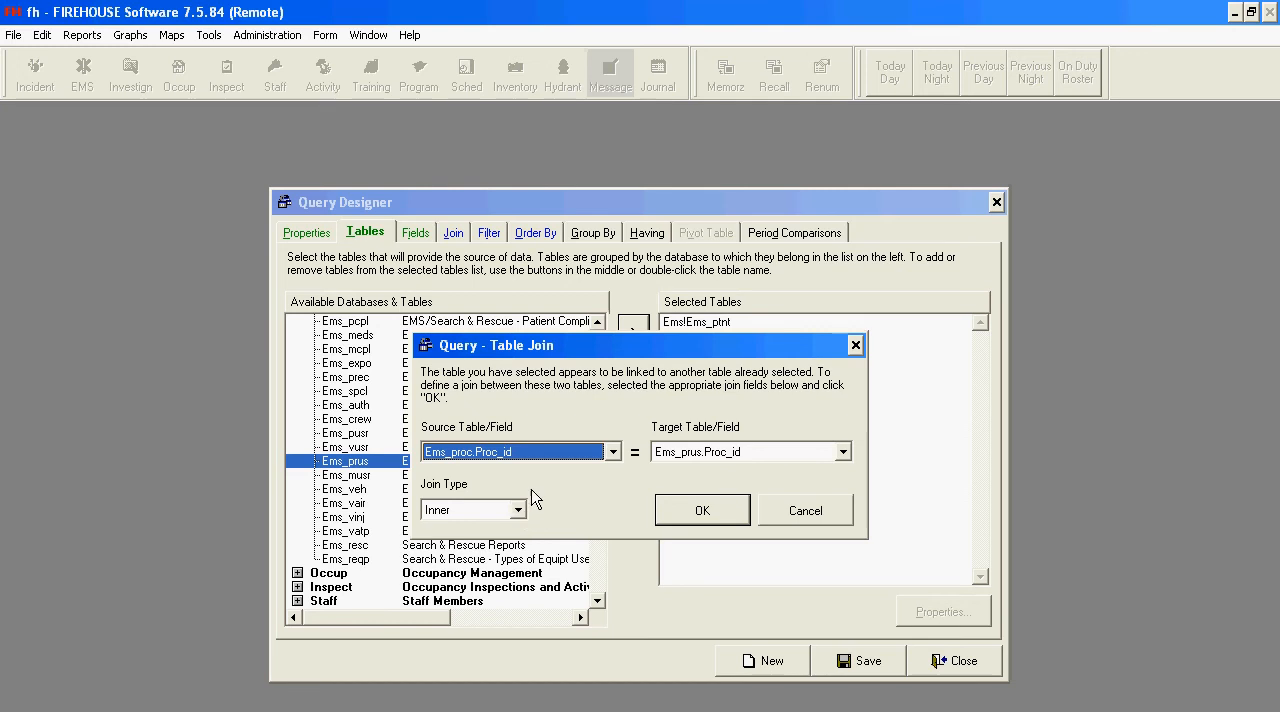
mouse_move(512, 476)
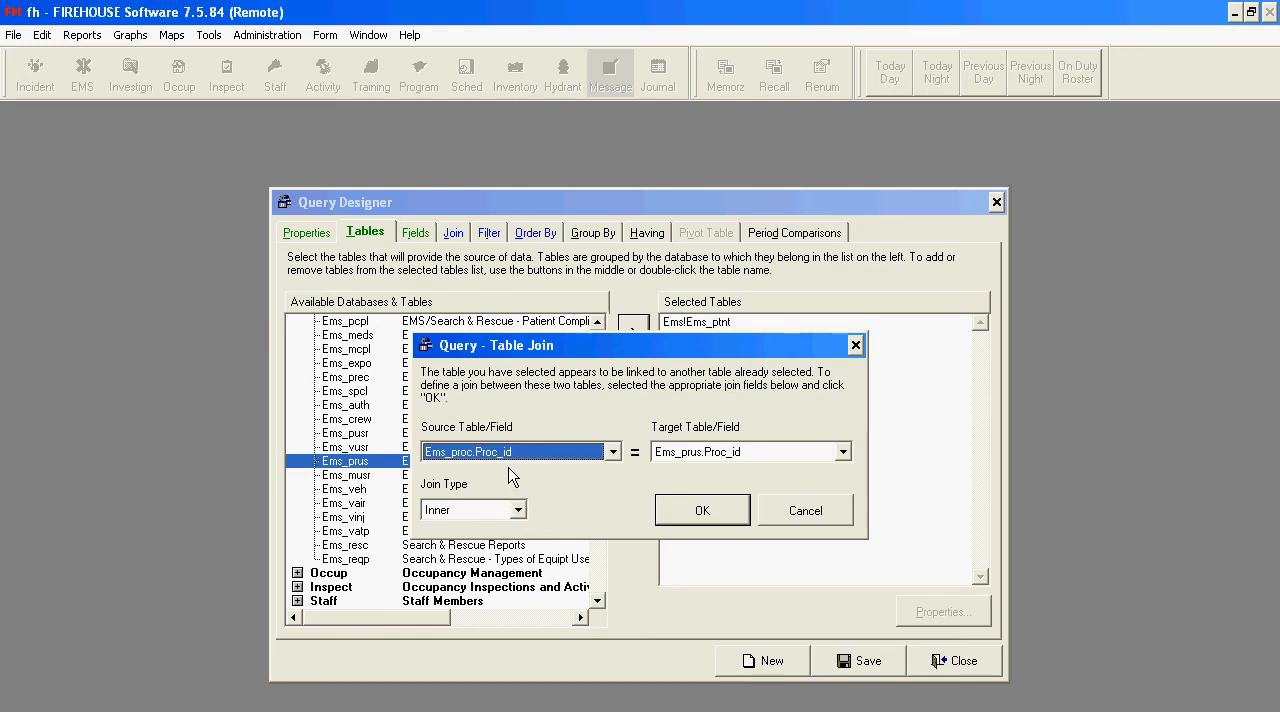
mouse_move(524, 516)
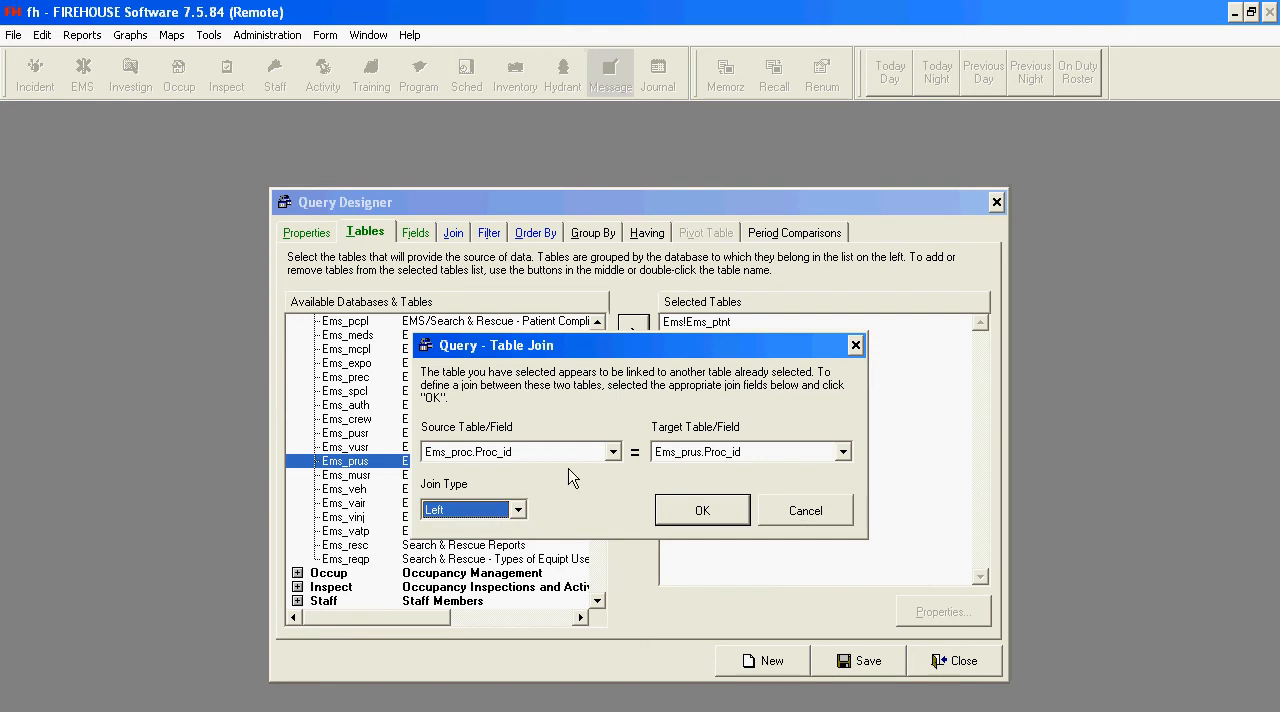
mouse_move(760, 450)
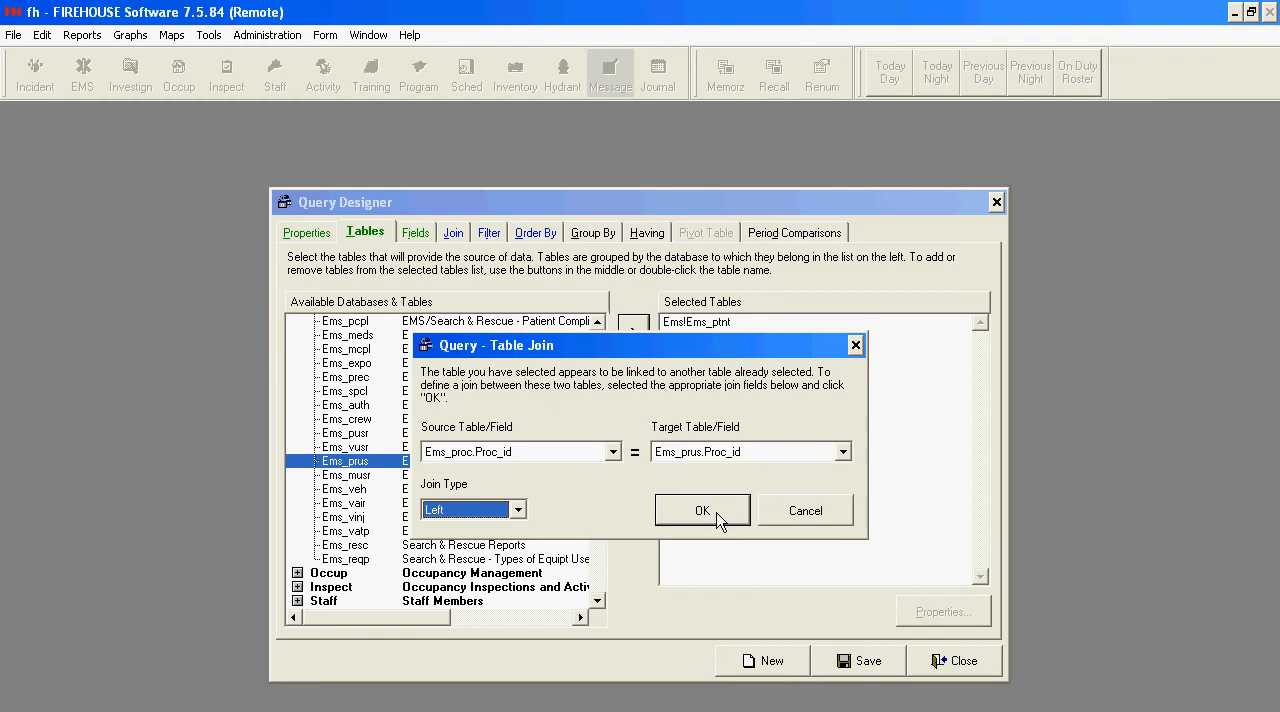
left_click(700, 510)
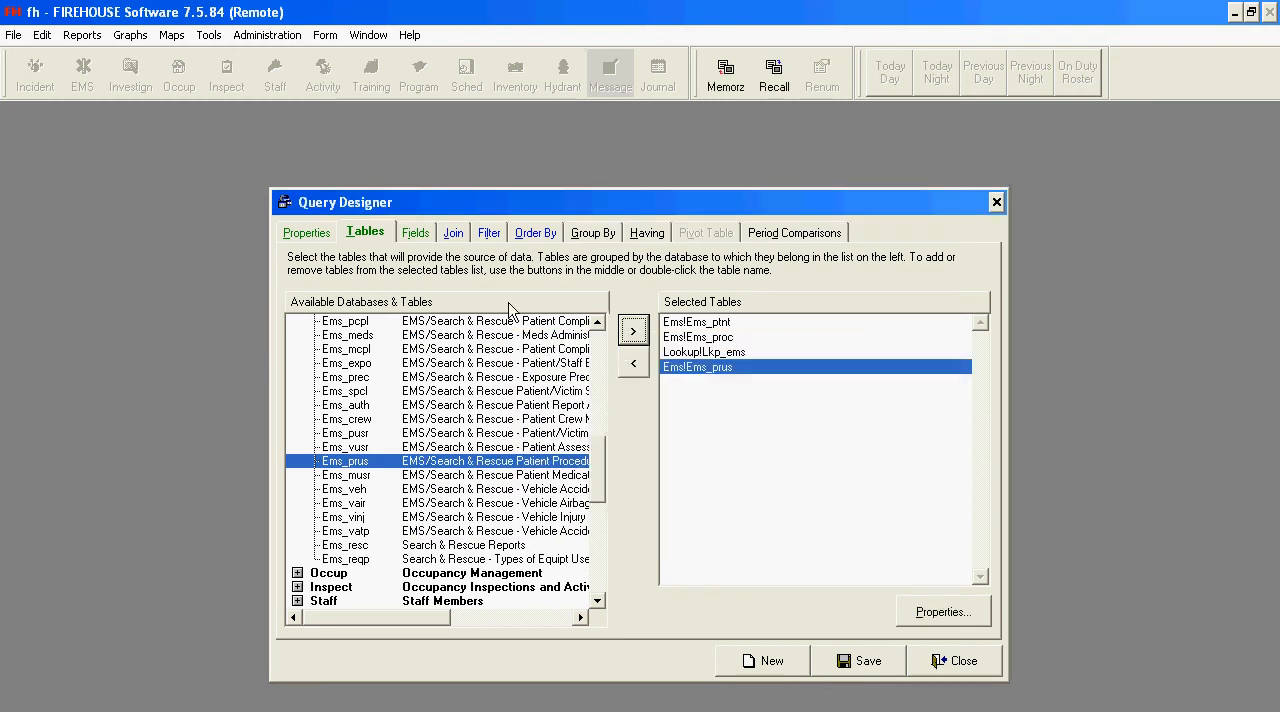
Add Ems_prus.Ivfluid as an output field and save the query past the missing-file error
left_click(410, 232)
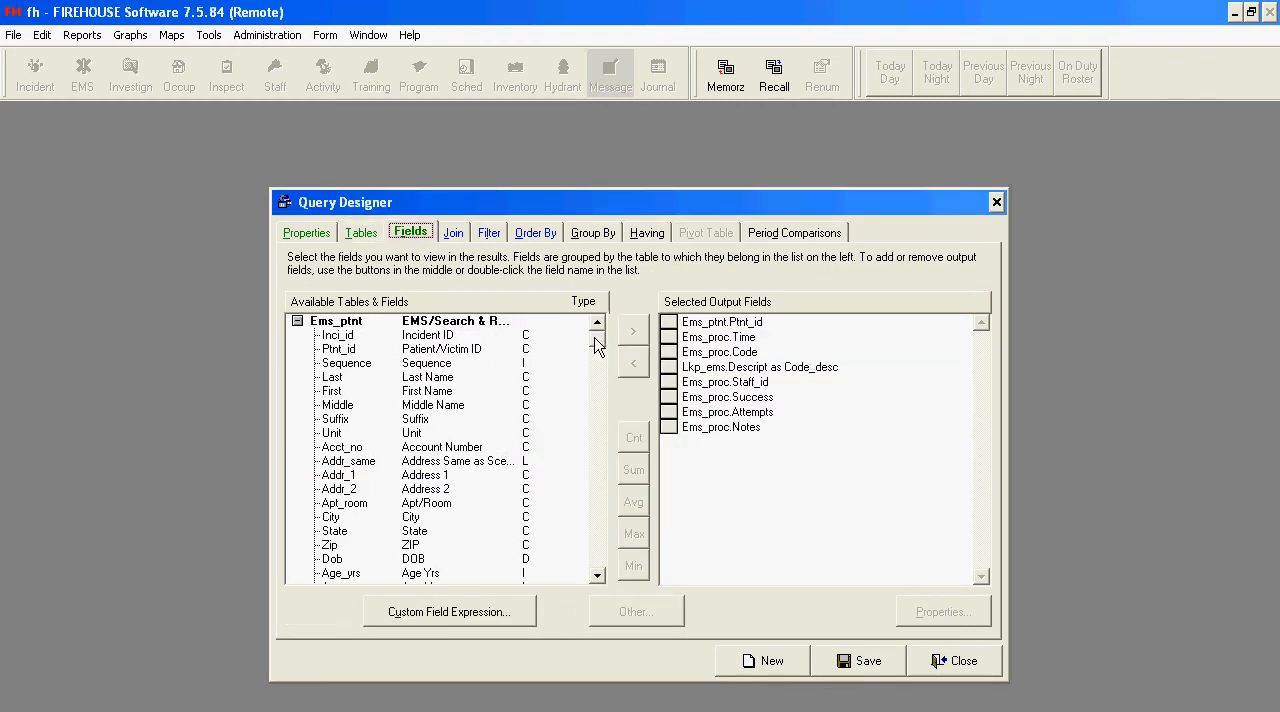
scroll("down", 3)
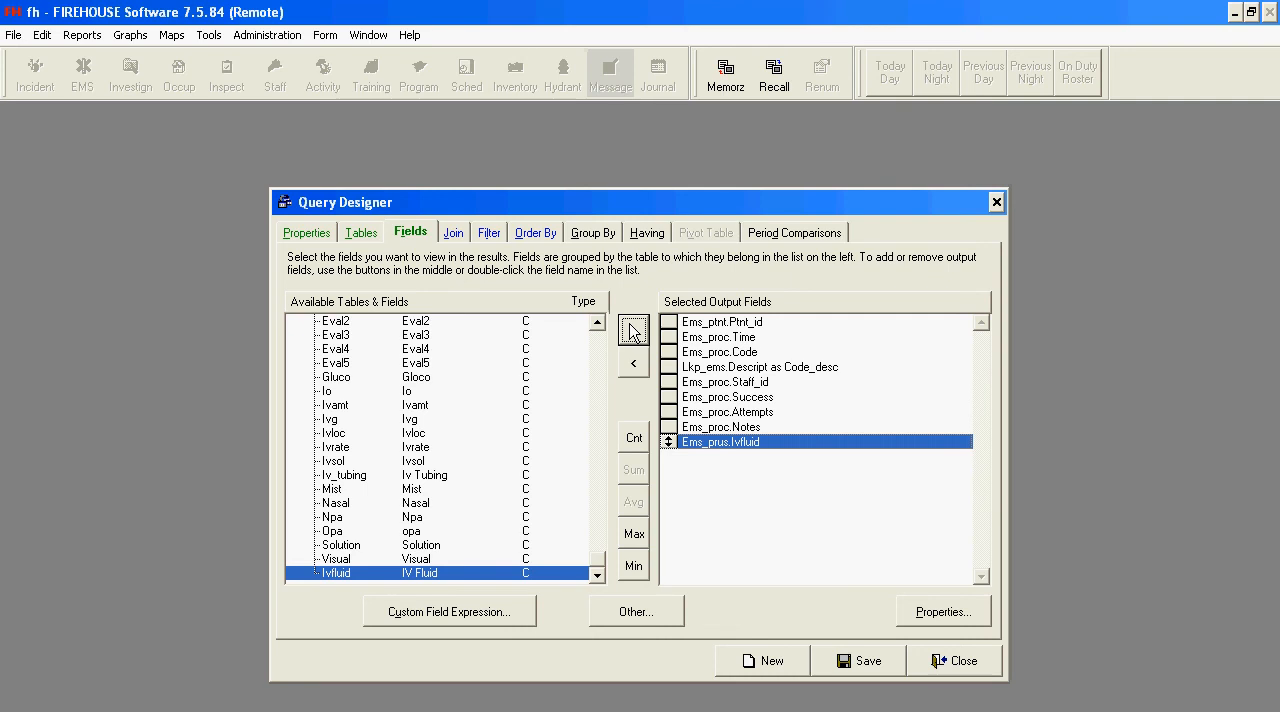
left_click(858, 660)
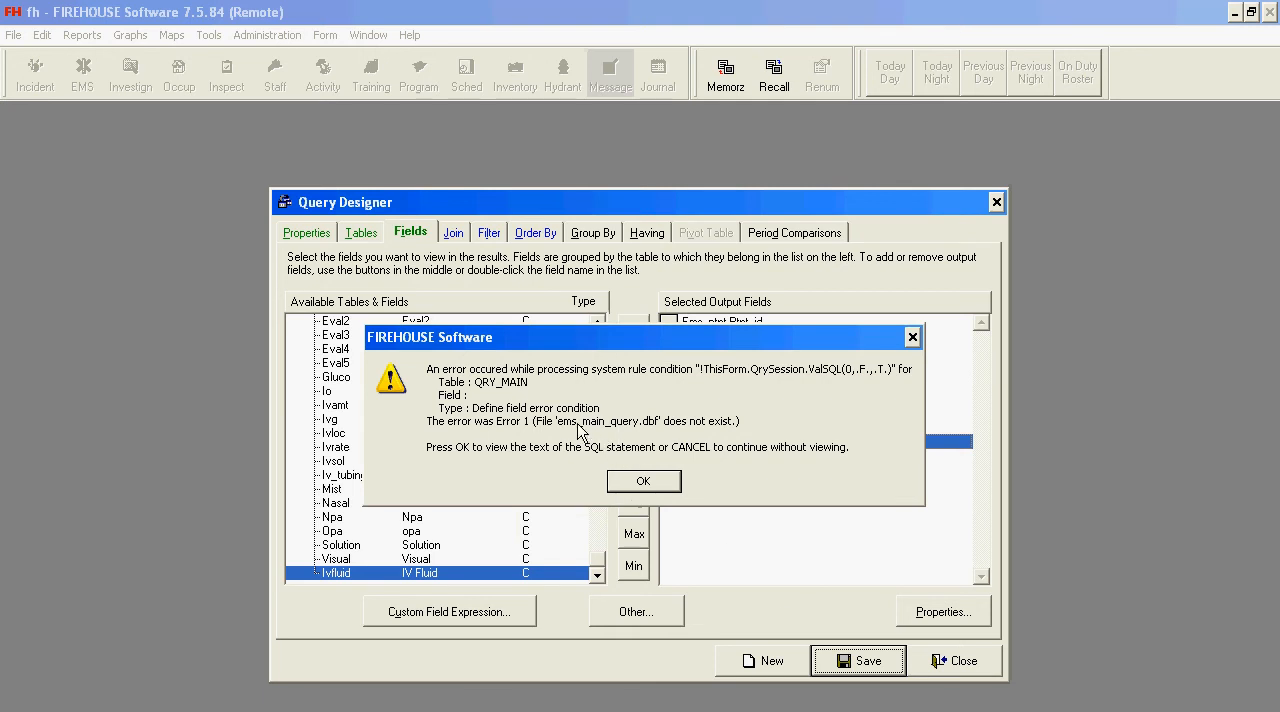
mouse_move(504, 424)
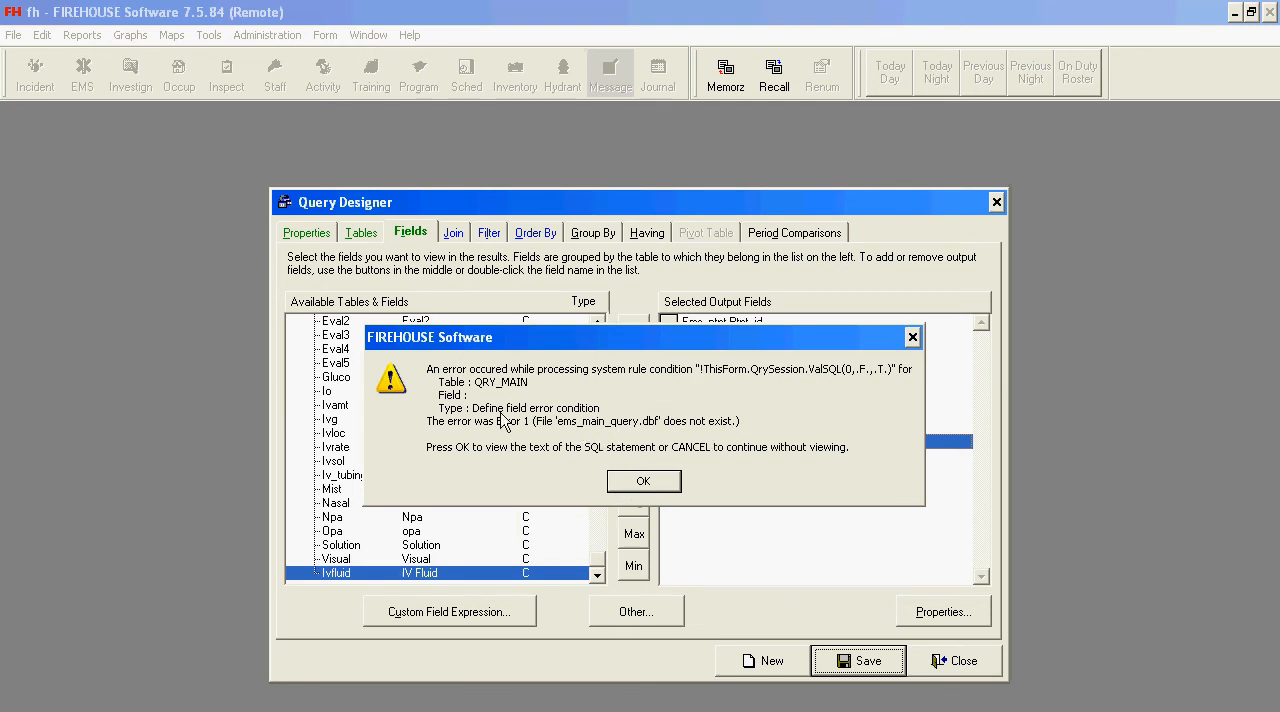
mouse_move(650, 410)
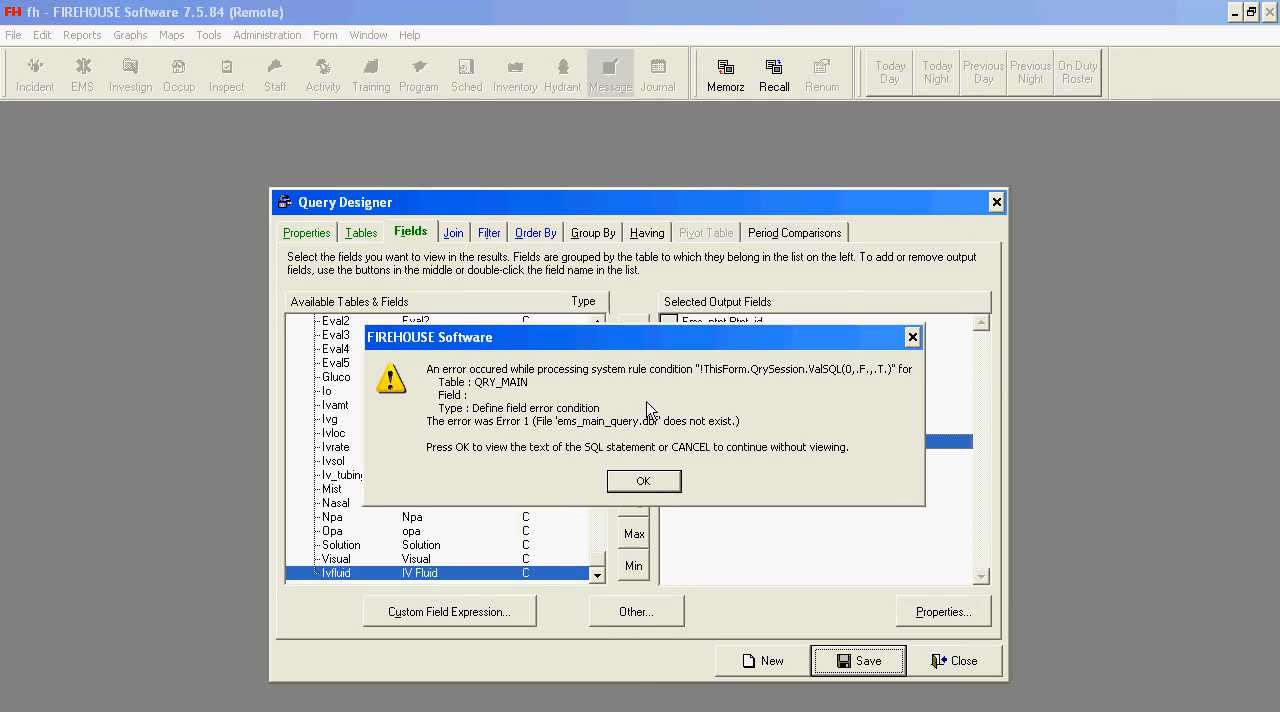
left_click(644, 480)
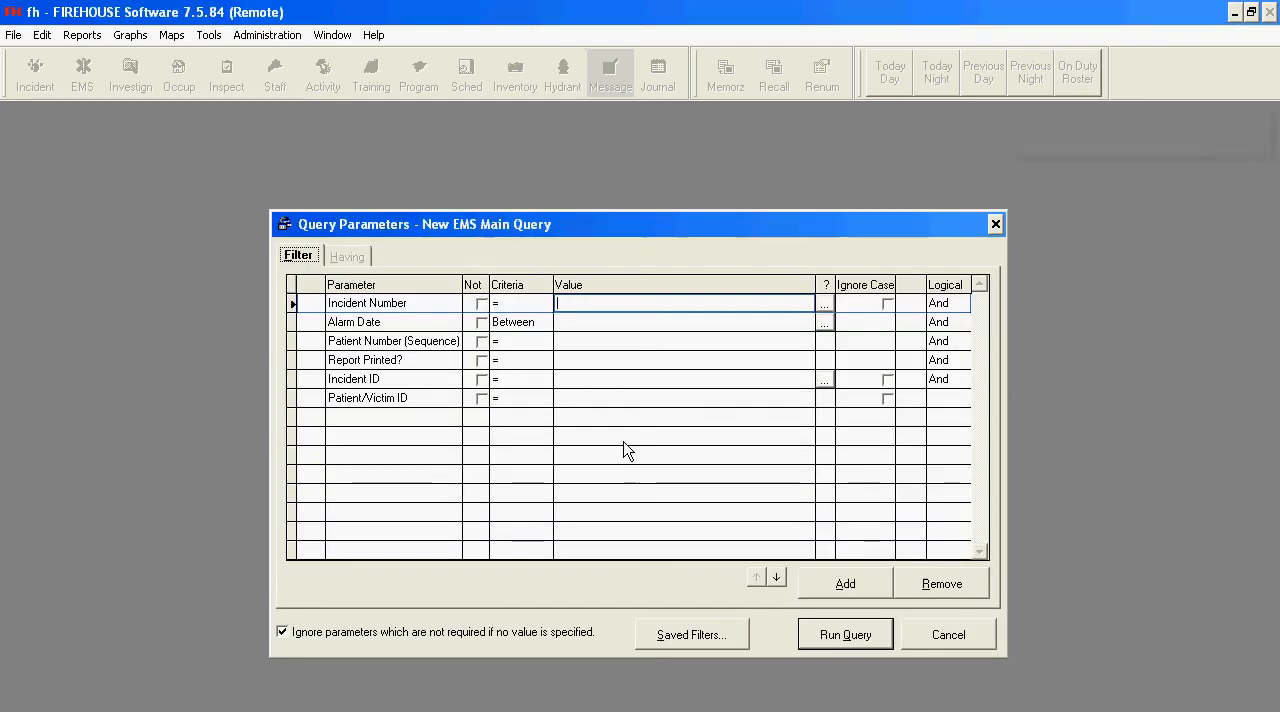
Run the New EMS Main Query for incident 8888888 to preview the report
type("8888")
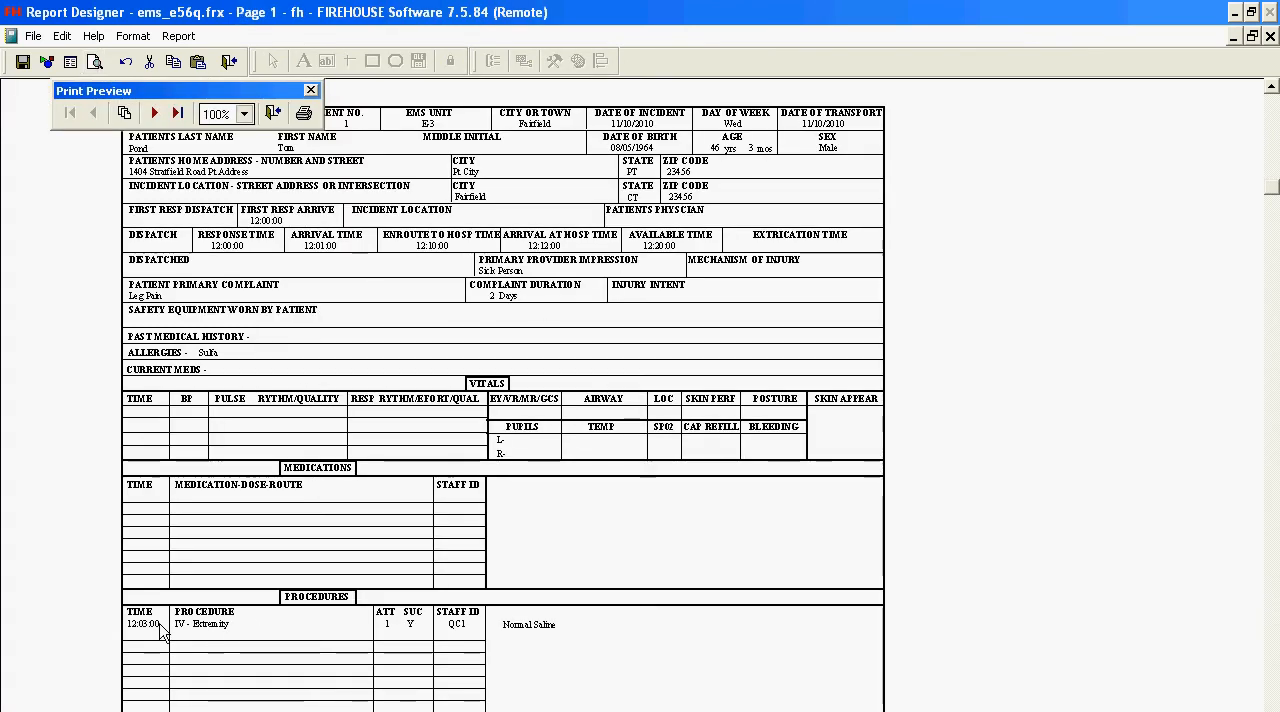
mouse_move(556, 636)
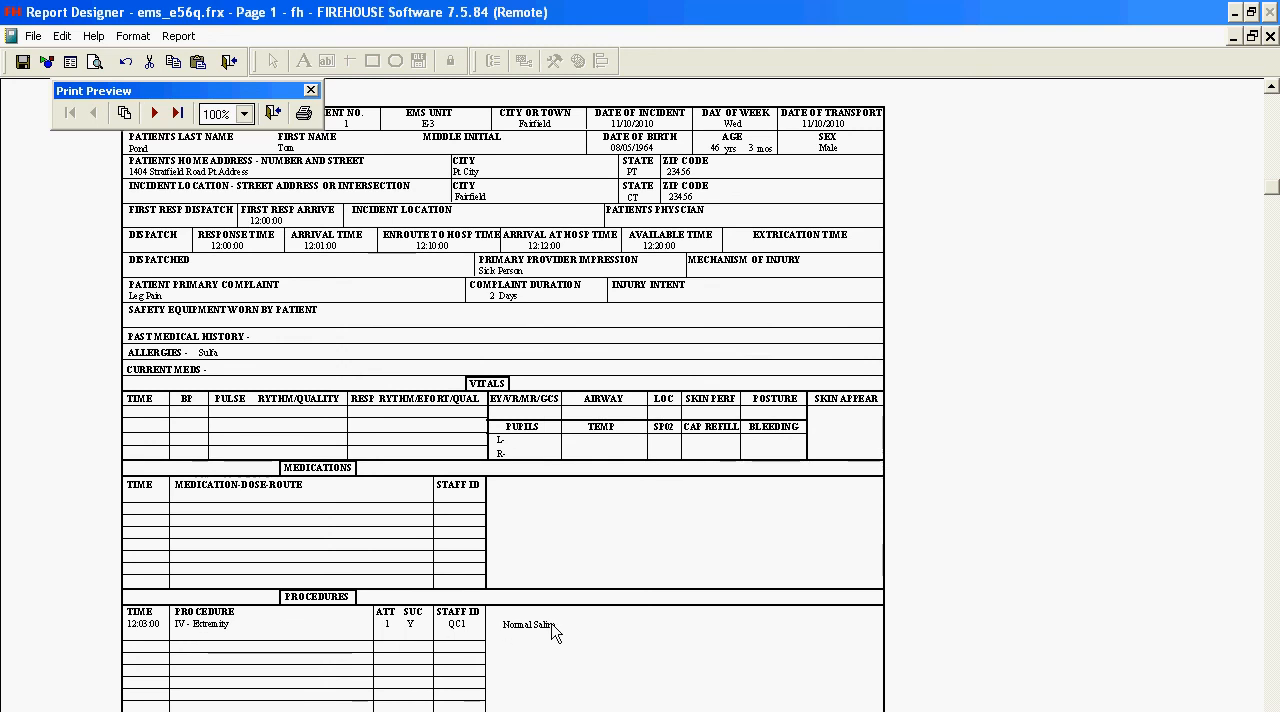
mouse_move(220, 640)
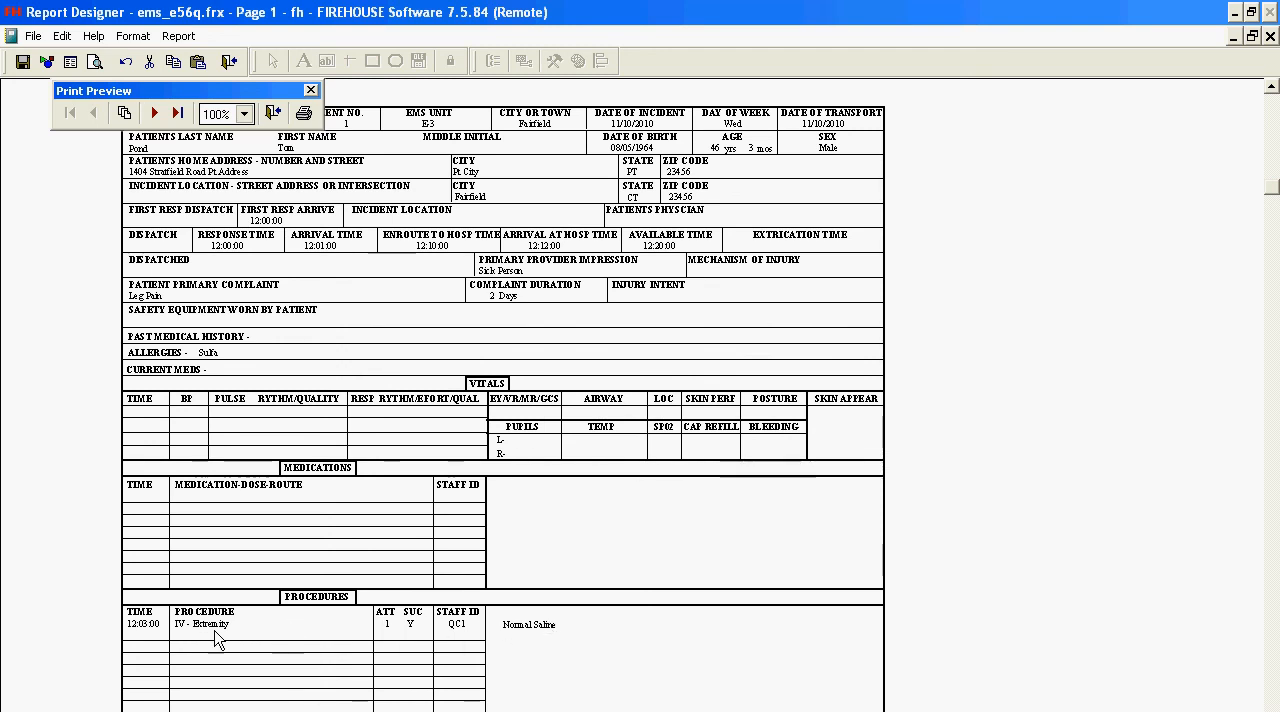
mouse_move(324, 298)
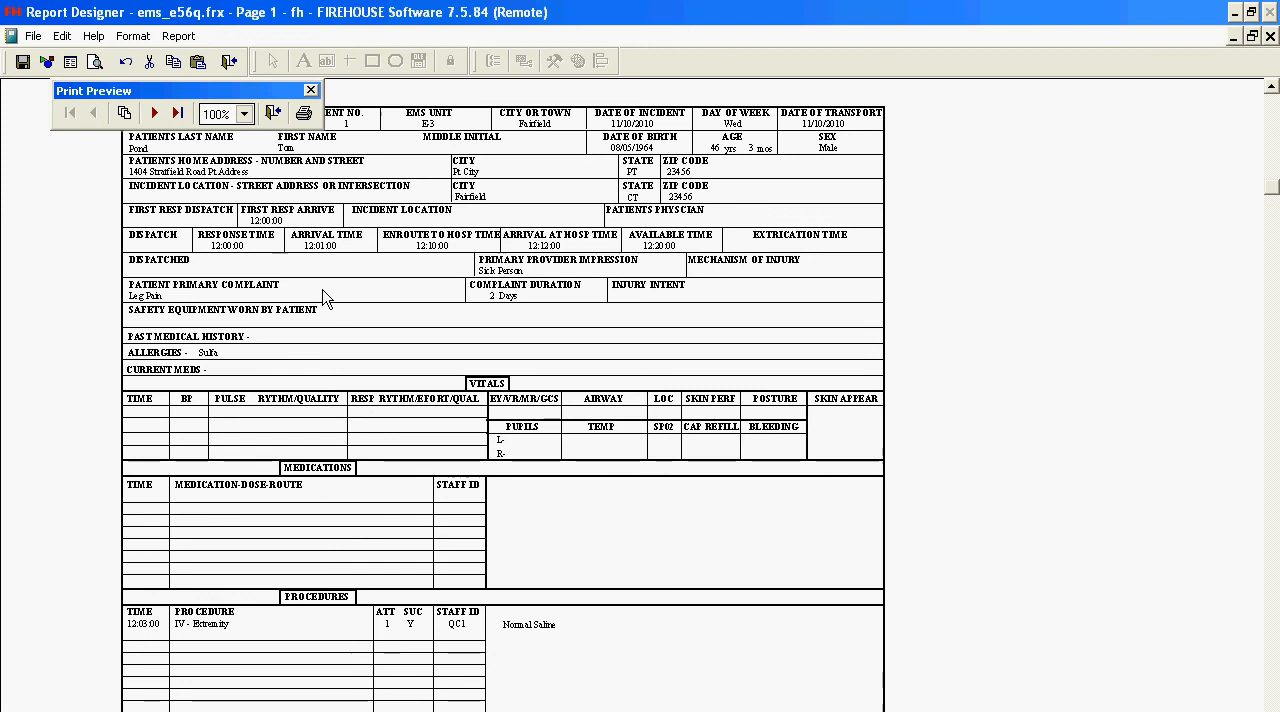
Close the print preview showing Normal Saline and return to the report layout
left_click(310, 90)
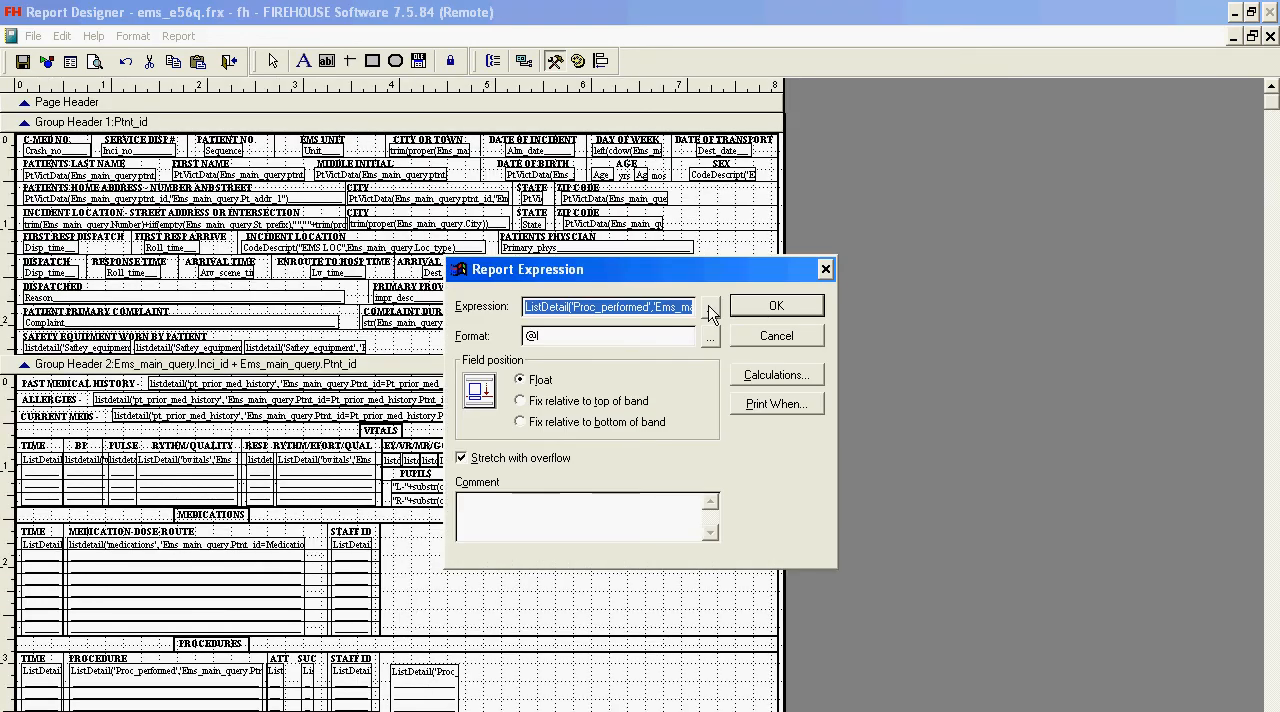
Show the full expression that looks up the IV fluid description for the Procedures field
left_click(710, 308)
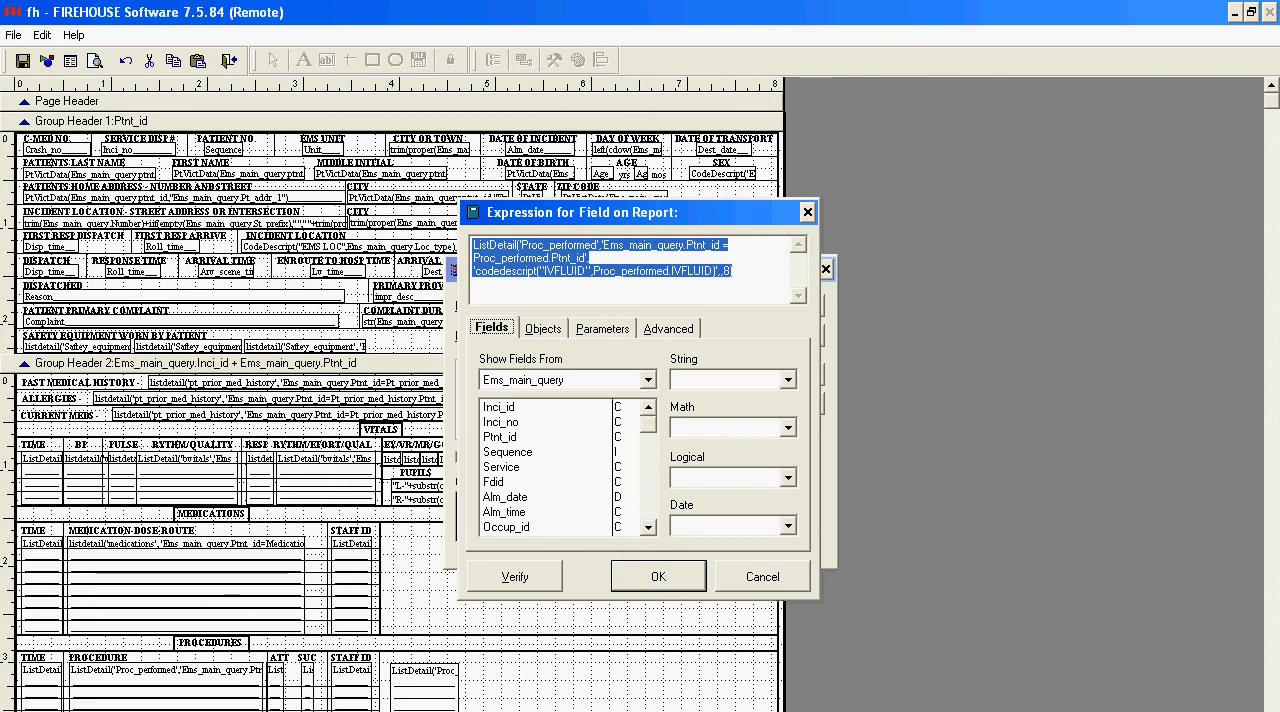